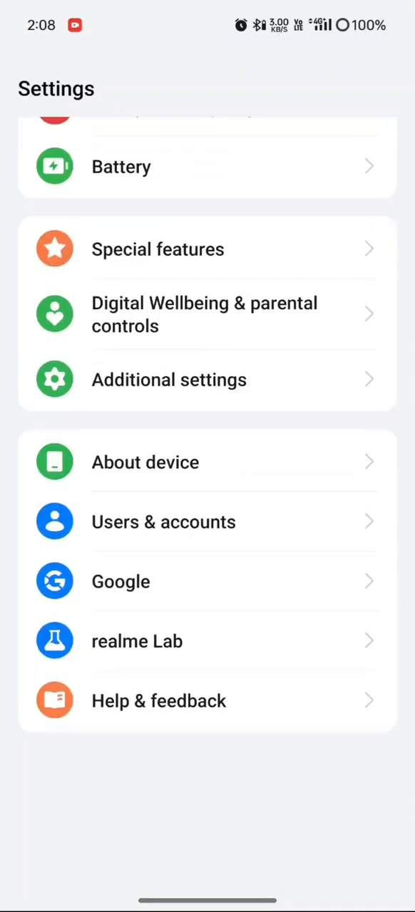
Check About device: Android 14 with the July 2024 security patch, then return home
{"action": "left_click", "coordinate": [145, 463]}
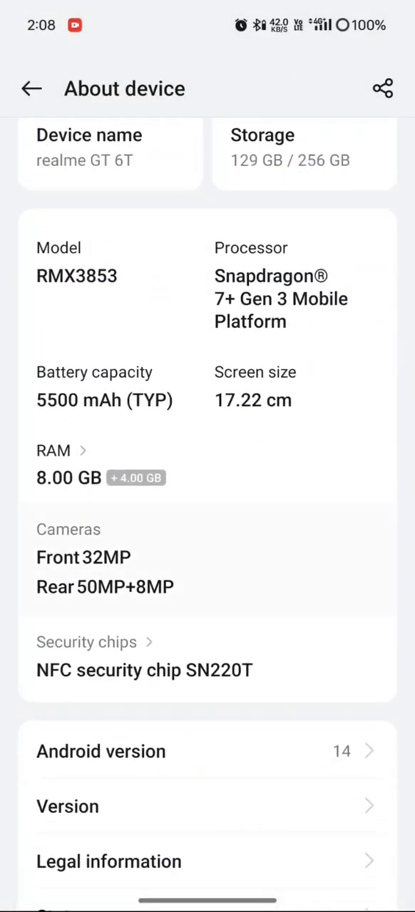
{"action": "scroll", "scroll_direction": "down", "scroll_amount": 3}
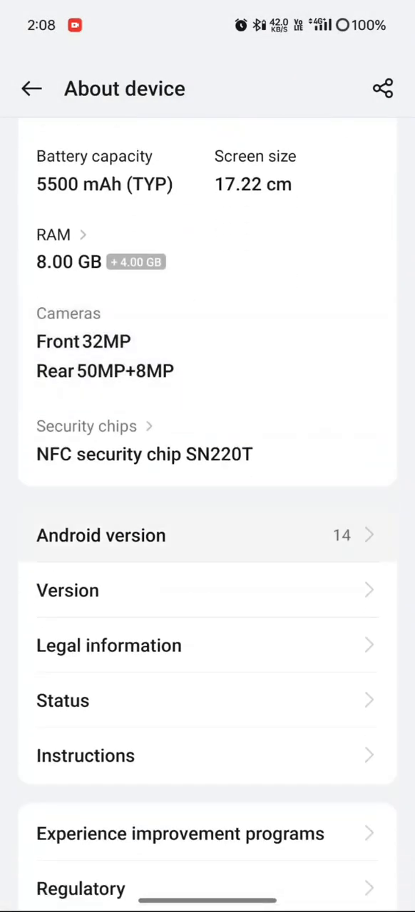
{"action": "left_click", "coordinate": [101, 536]}
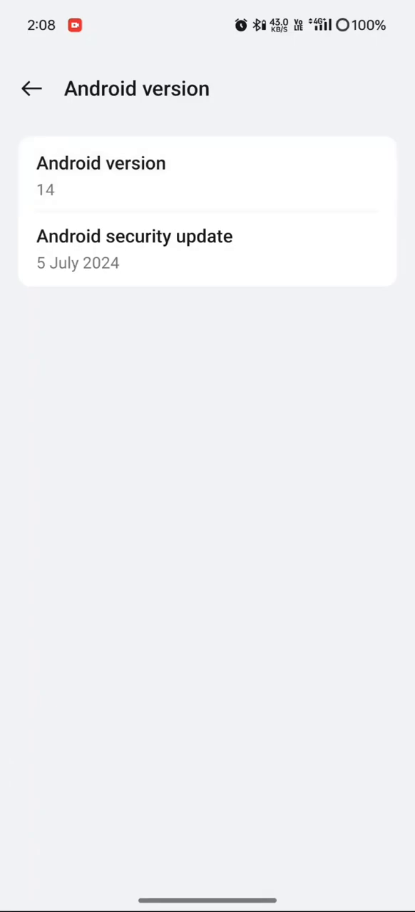
{"action": "key", "text": "HOME"}
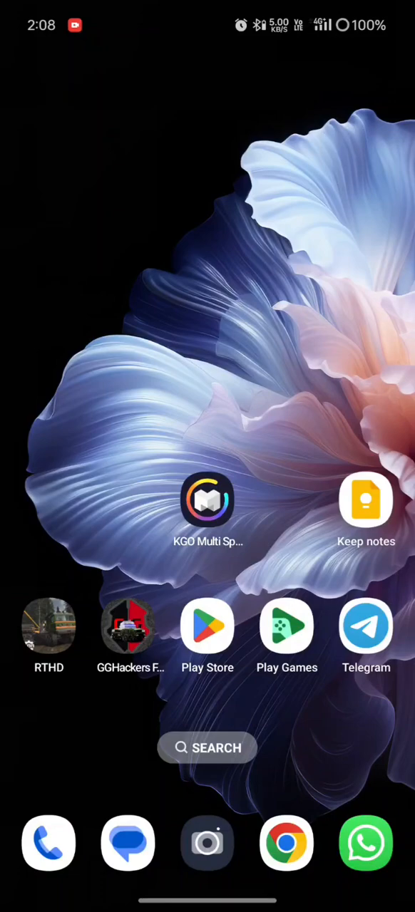
From the Play Store icon's App info, uninstall the Play Store updates, then go home
{"action": "left_click", "coordinate": [207, 500]}
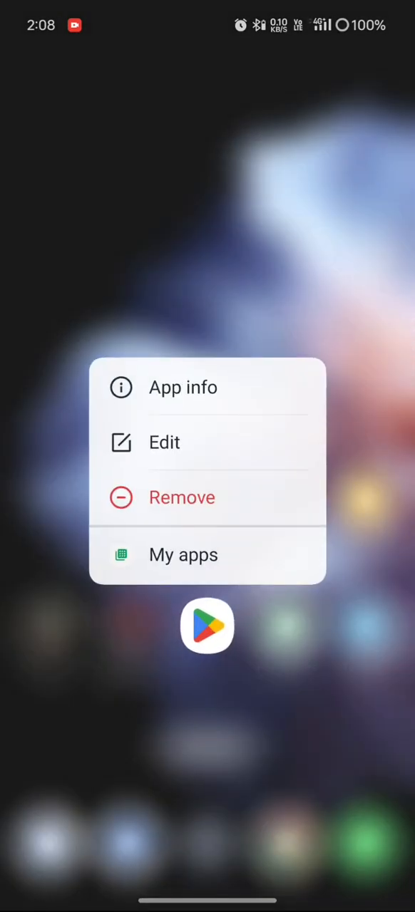
{"action": "left_click", "coordinate": [182, 387]}
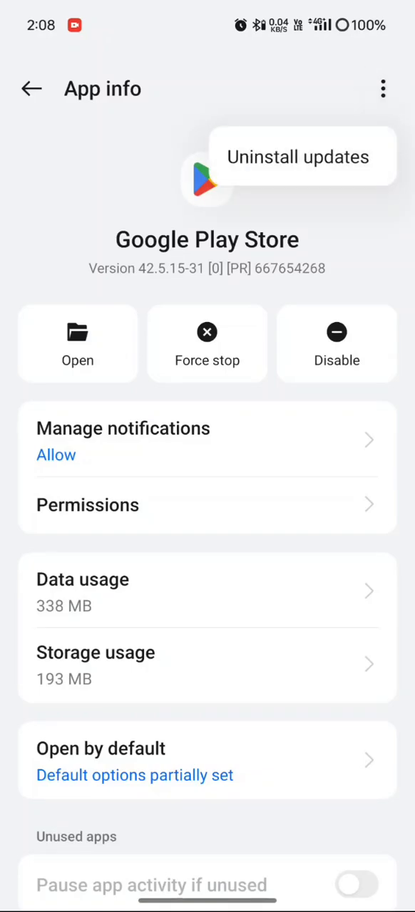
{"action": "left_click", "coordinate": [298, 156]}
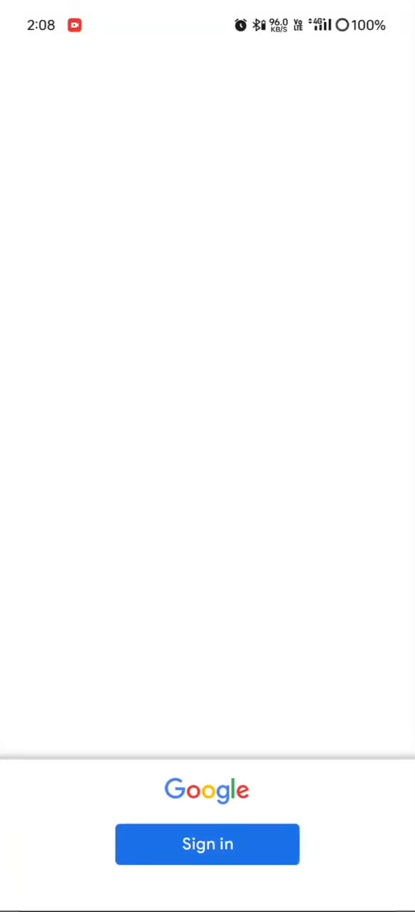
{"action": "left_click", "coordinate": [207, 844]}
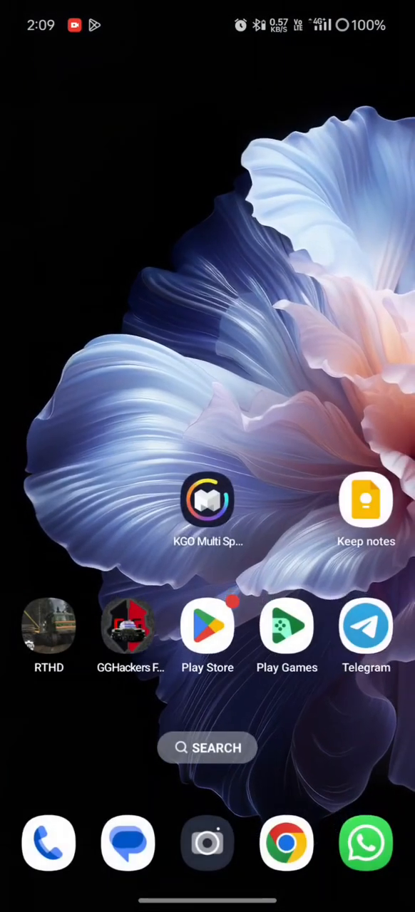
Search apps for 'Google' and uninstall Google Play services updates, confirming the factory version
{"action": "scroll", "scroll_direction": "down", "scroll_amount": 3}
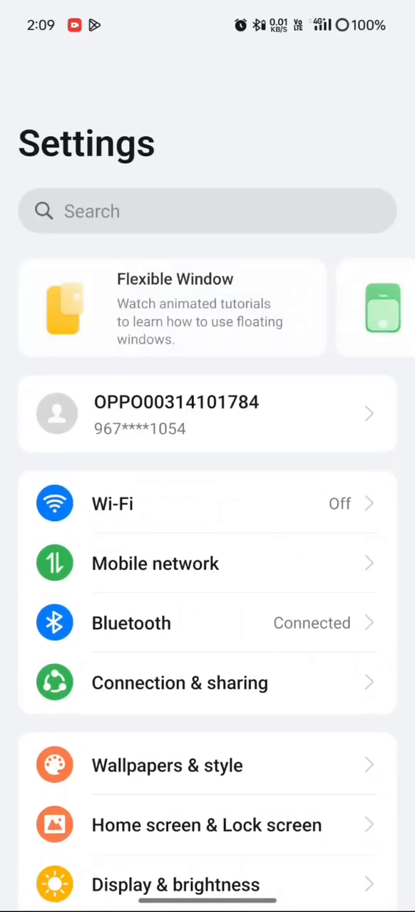
{"action": "scroll", "scroll_direction": "down", "scroll_amount": 3}
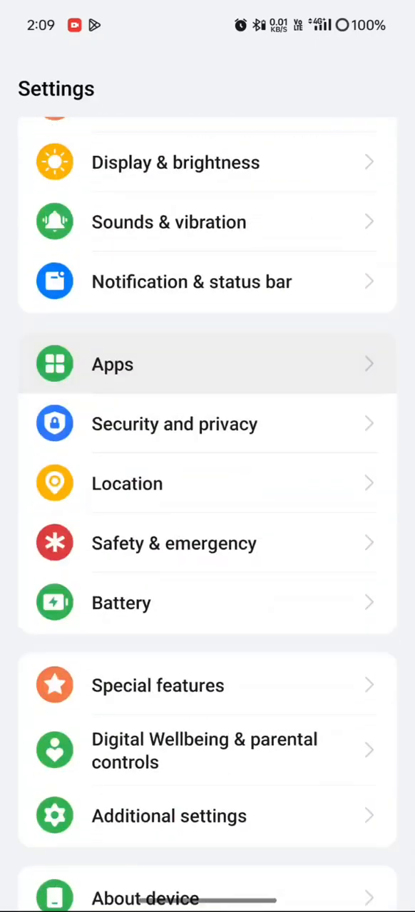
{"action": "left_click", "coordinate": [112, 364]}
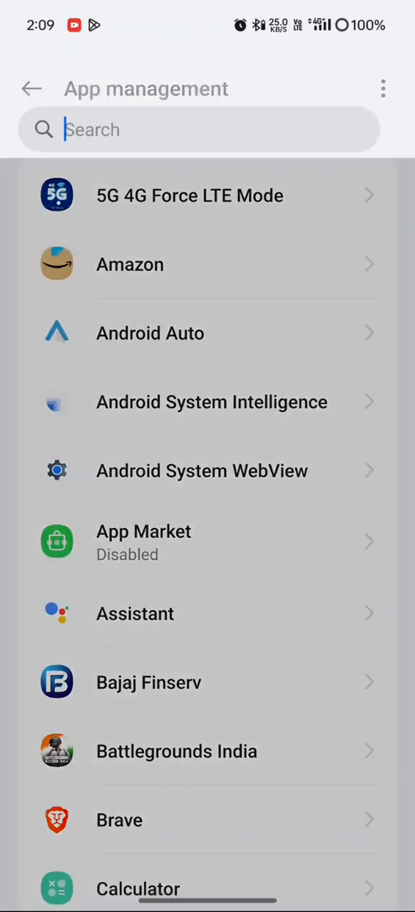
{"action": "type", "text": "Google"}
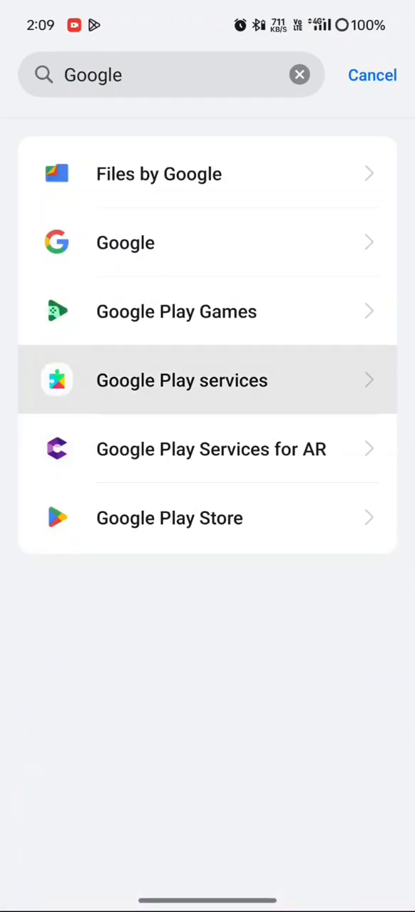
{"action": "left_click", "coordinate": [181, 380]}
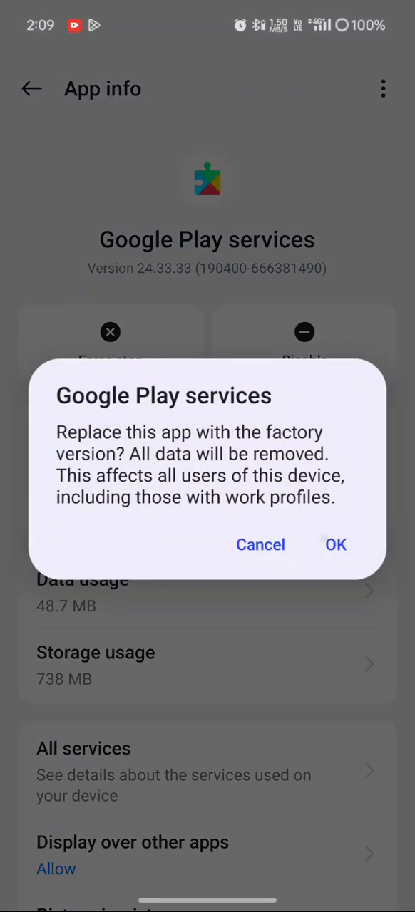
{"action": "left_click", "coordinate": [336, 544]}
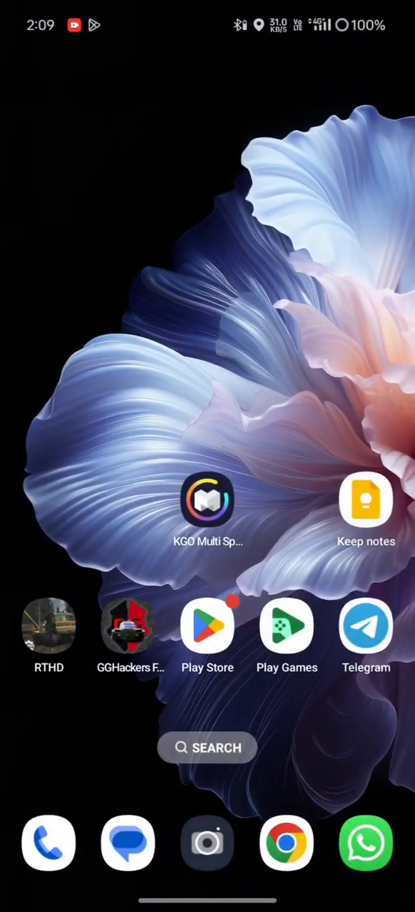
{"action": "left_click", "coordinate": [208, 511]}
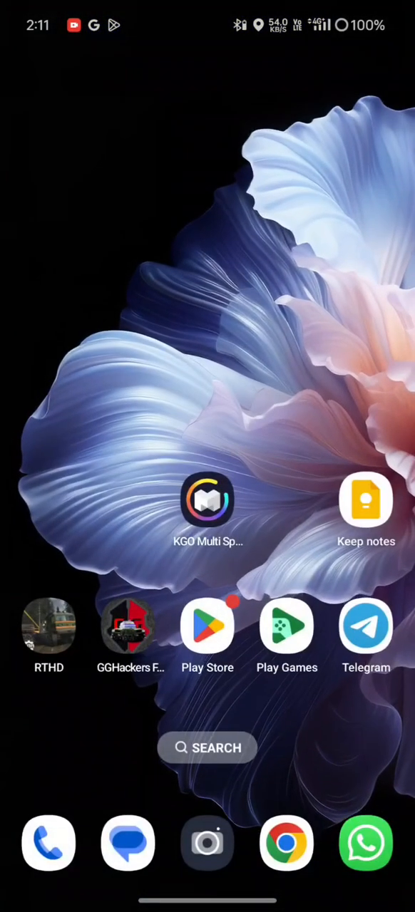
Launch the cloned Google Play Store in KGO Multi Space Pro and tap Sign in
{"action": "left_click", "coordinate": [207, 502]}
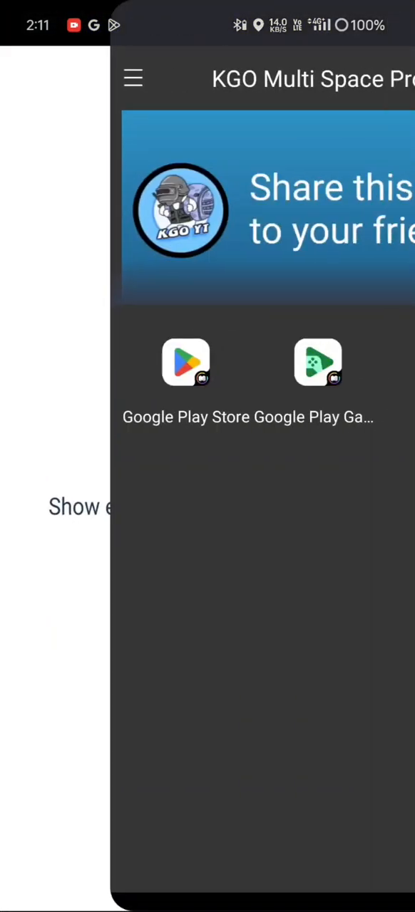
{"action": "left_click", "coordinate": [186, 362]}
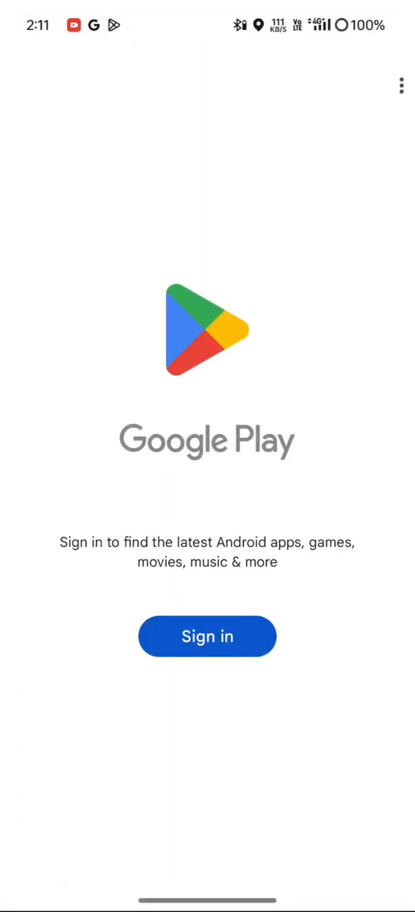
{"action": "left_click", "coordinate": [208, 637]}
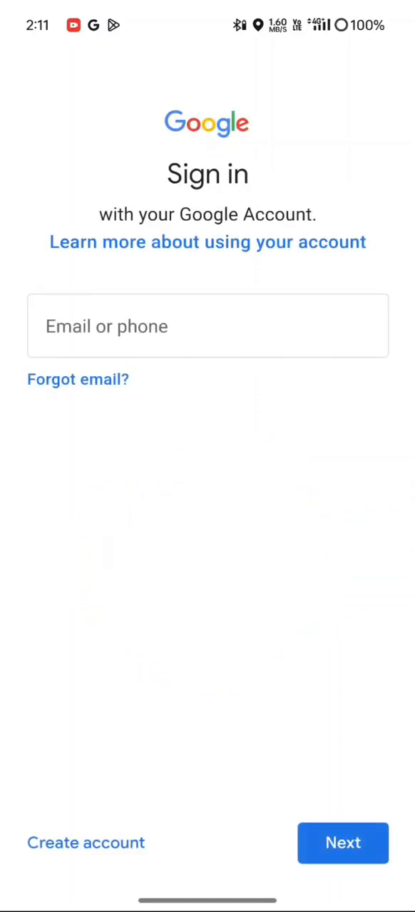
Enter the Google account email and submit it
{"action": "left_click", "coordinate": [207, 326]}
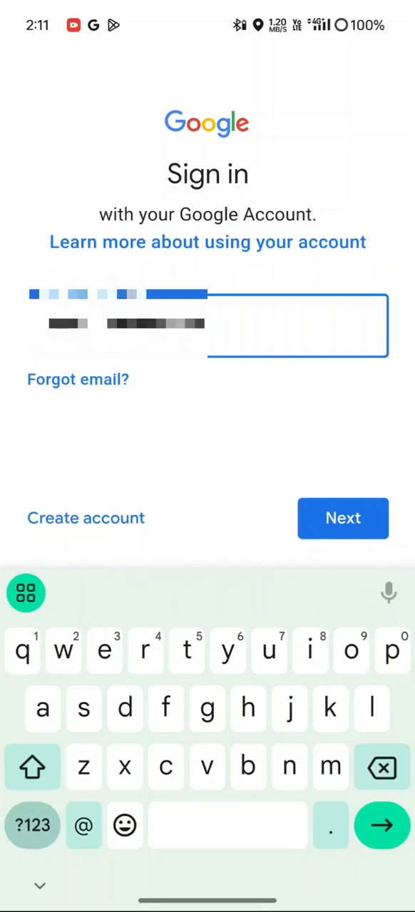
{"action": "left_click", "coordinate": [343, 518]}
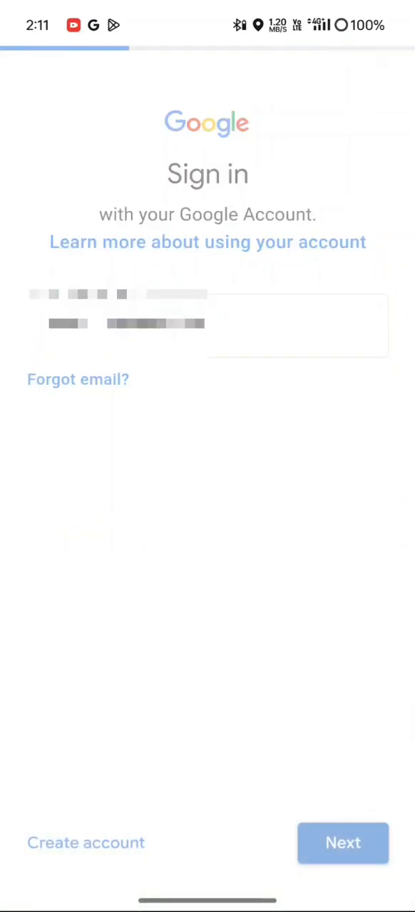
{"action": "left_click", "coordinate": [341, 843]}
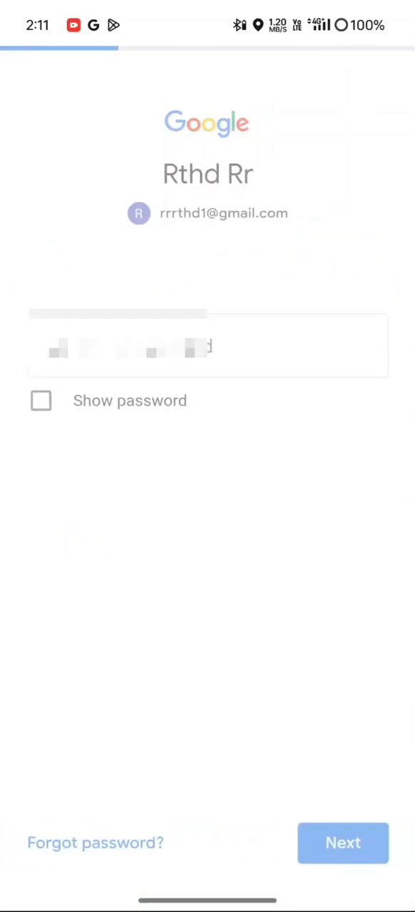
Enter the password, then after an error show it, correct it and resubmit
{"action": "left_click", "coordinate": [207, 346]}
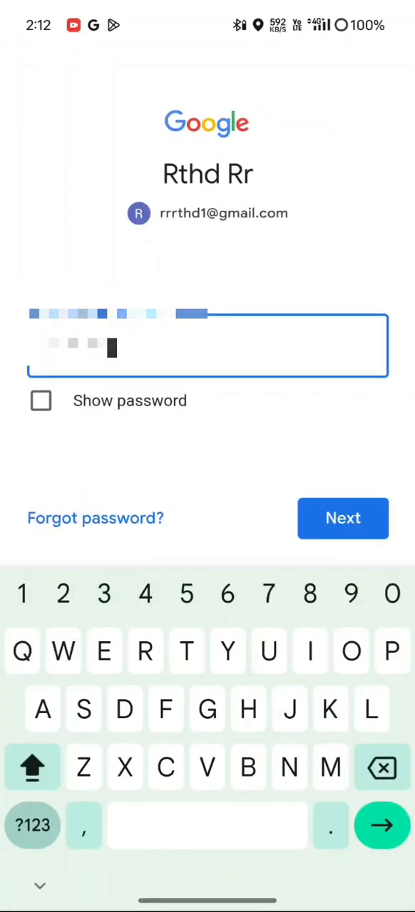
{"action": "left_click", "coordinate": [342, 518]}
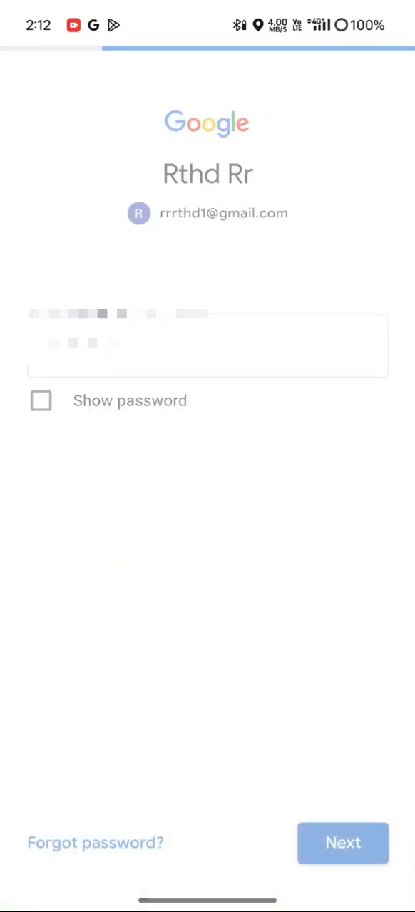
{"action": "left_click", "coordinate": [341, 842]}
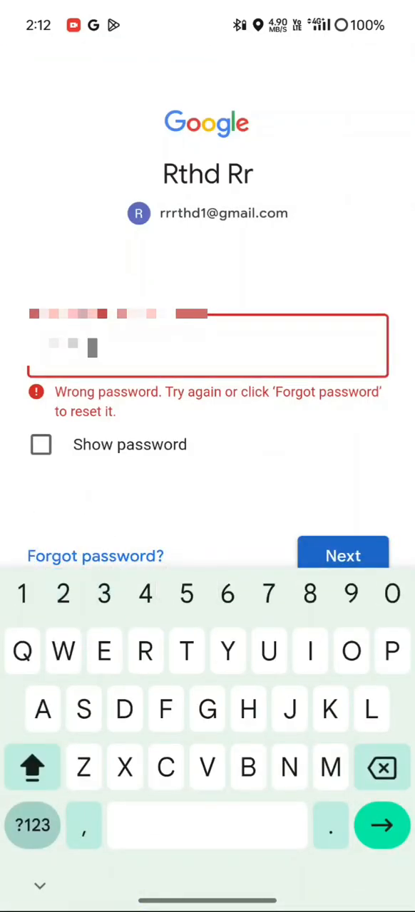
{"action": "left_click", "coordinate": [41, 445]}
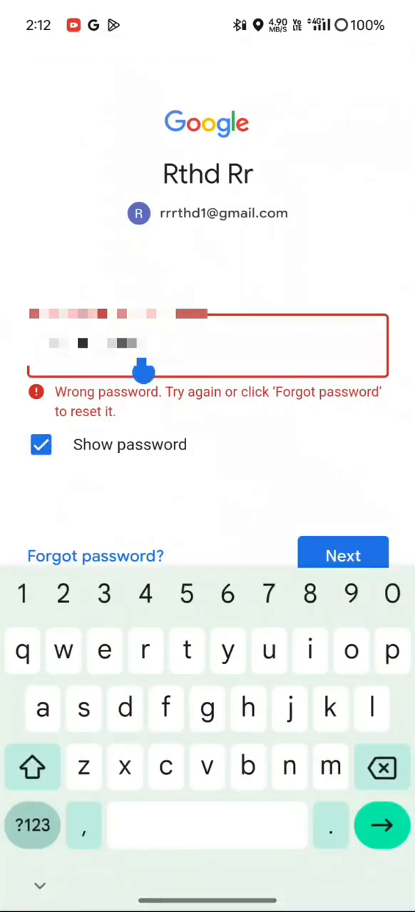
{"action": "left_click", "coordinate": [342, 555]}
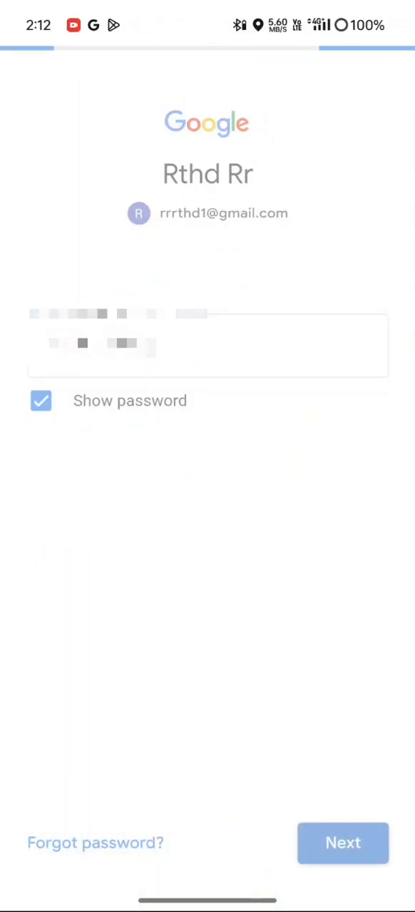
{"action": "left_click", "coordinate": [342, 862]}
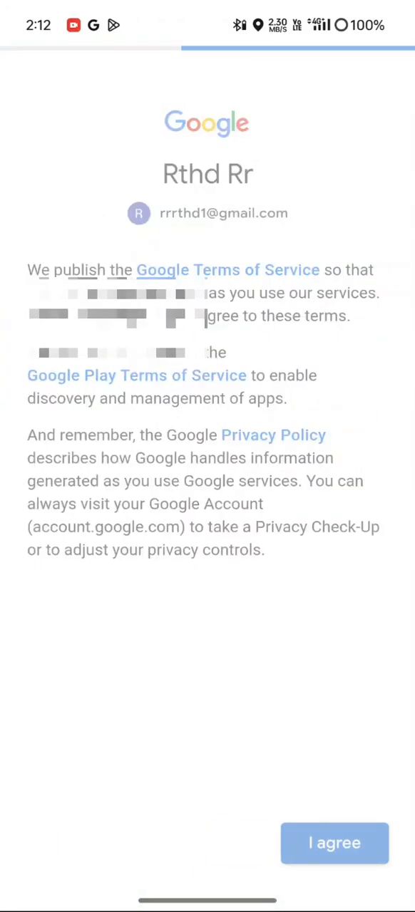
Agree to Google Terms, accept Google services backup settings and Google Play Terms
{"action": "left_click", "coordinate": [334, 843]}
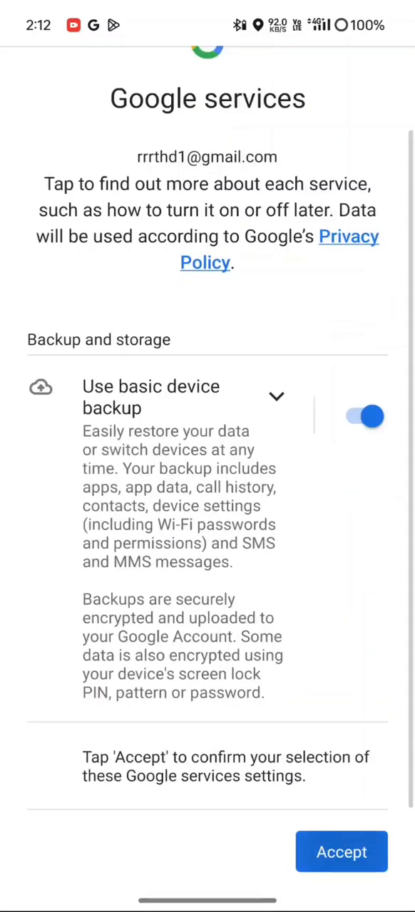
{"action": "left_click", "coordinate": [342, 872]}
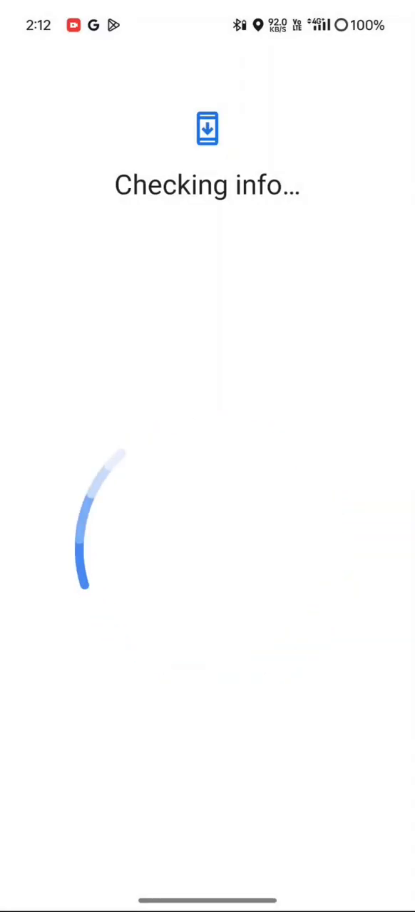
{"action": "scroll", "scroll_direction": "down", "scroll_amount": 3}
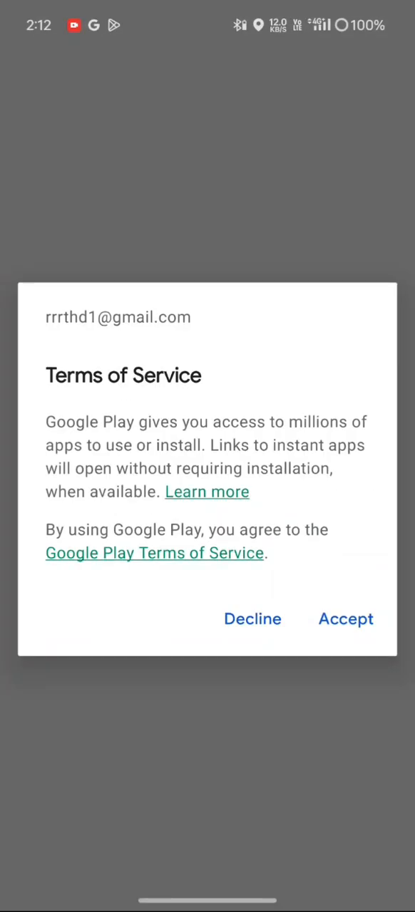
{"action": "left_click", "coordinate": [346, 619]}
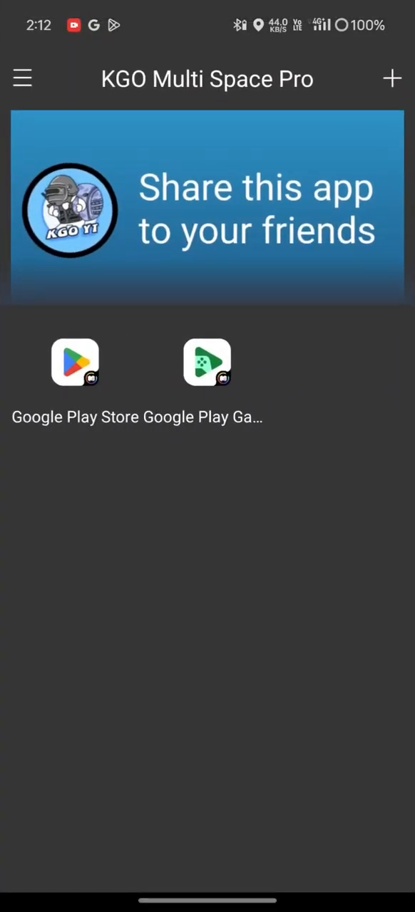
Open Add to Multiple and scroll through the list of cloneable apps
{"action": "left_click", "coordinate": [391, 79]}
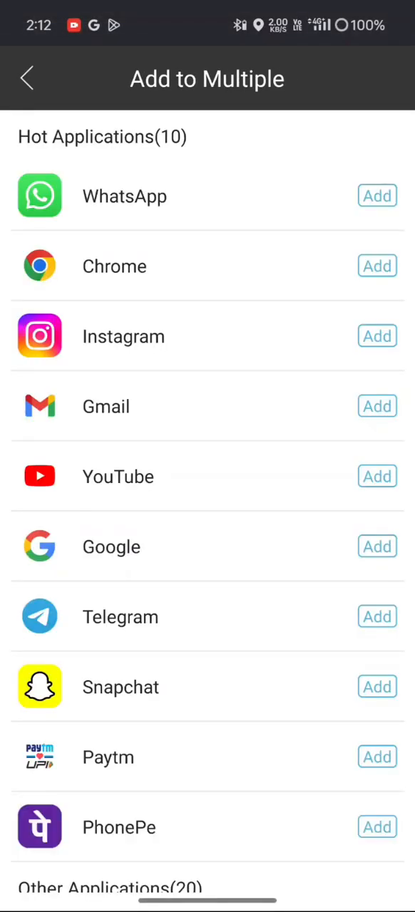
{"action": "scroll", "scroll_direction": "down", "scroll_amount": 3}
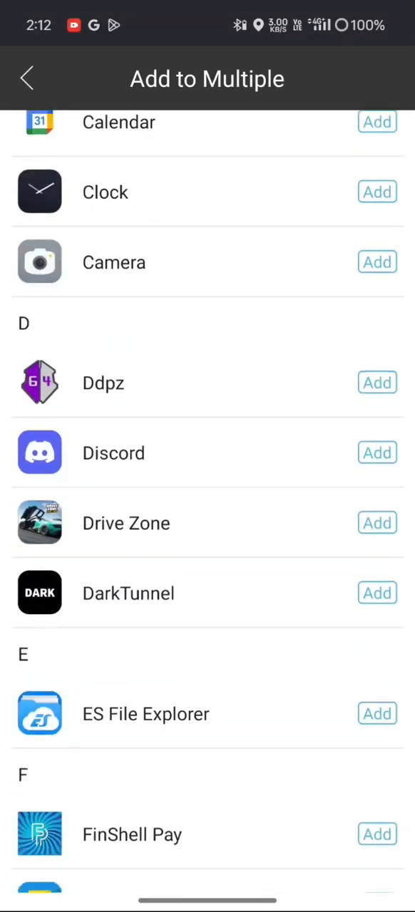
{"action": "scroll", "scroll_direction": "down", "scroll_amount": 3}
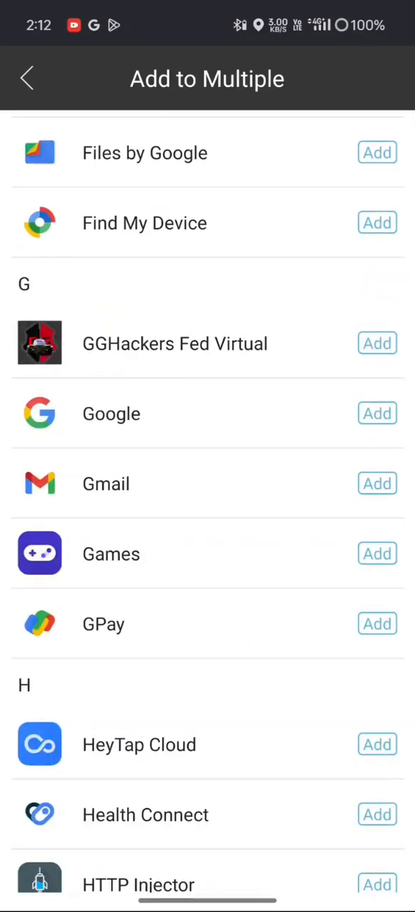
{"action": "scroll", "scroll_direction": "down", "scroll_amount": 3}
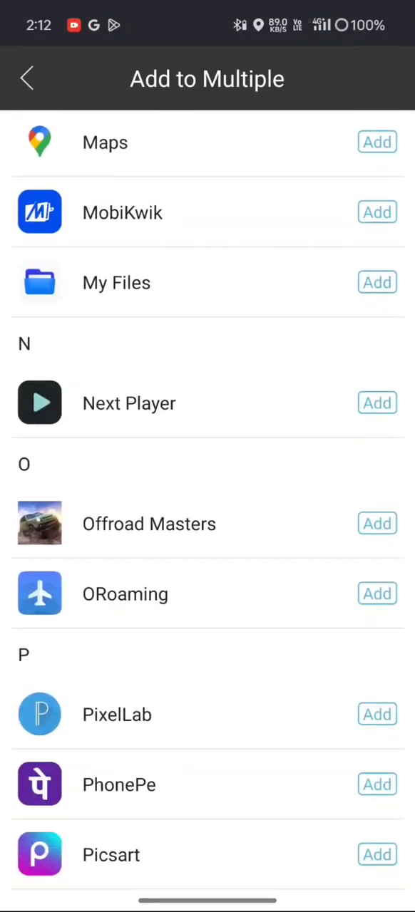
{"action": "scroll", "scroll_direction": "down", "scroll_amount": 3}
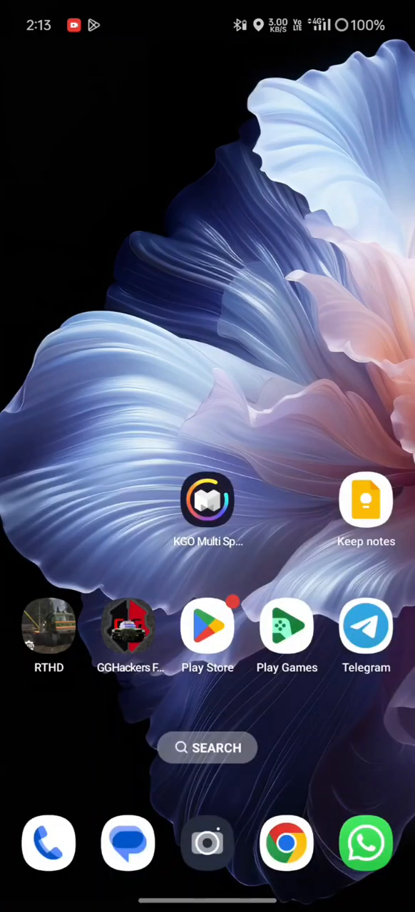
Open KGO Multi Space Pro to show clones of Play Store, Play Games and RTHD
{"action": "left_click", "coordinate": [207, 502]}
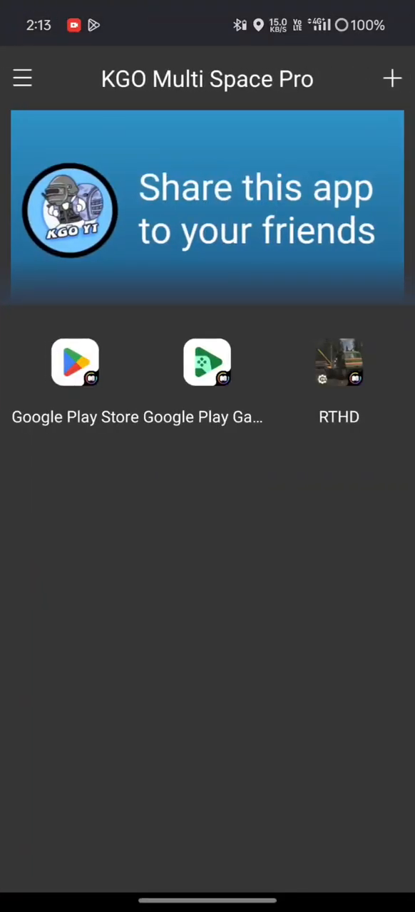
{"action": "left_click", "coordinate": [206, 363]}
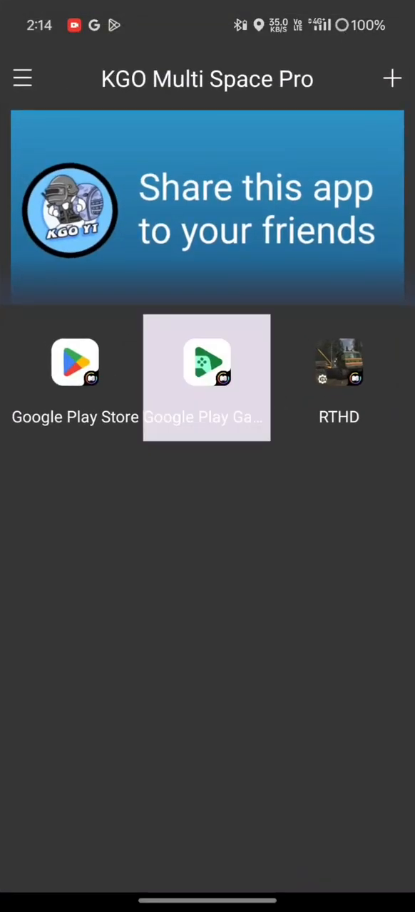
Open cloned Google Play Games and scroll its Home page to Game of the week
{"action": "scroll", "scroll_direction": "down", "scroll_amount": 3}
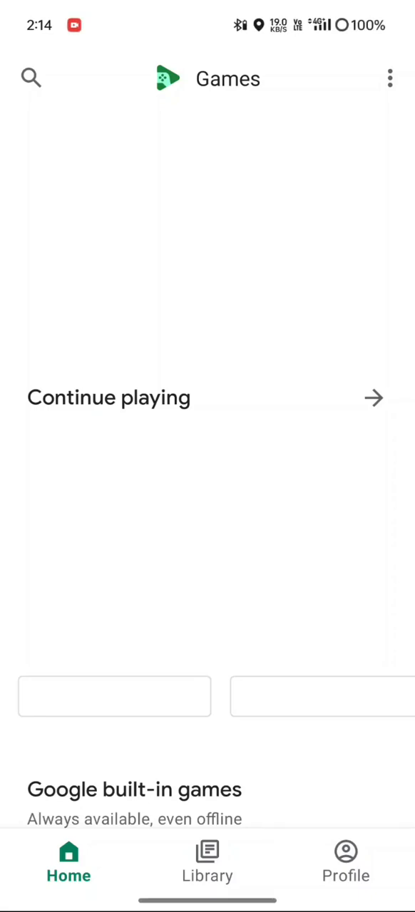
{"action": "left_click", "coordinate": [392, 74]}
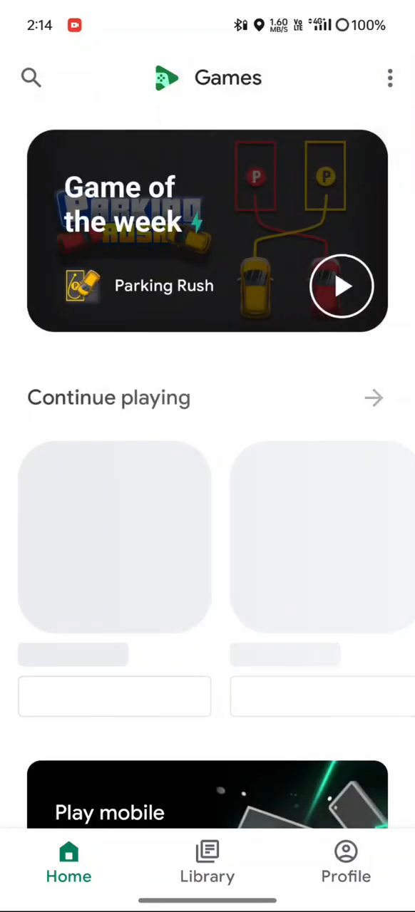
{"action": "scroll", "scroll_direction": "down", "scroll_amount": 3}
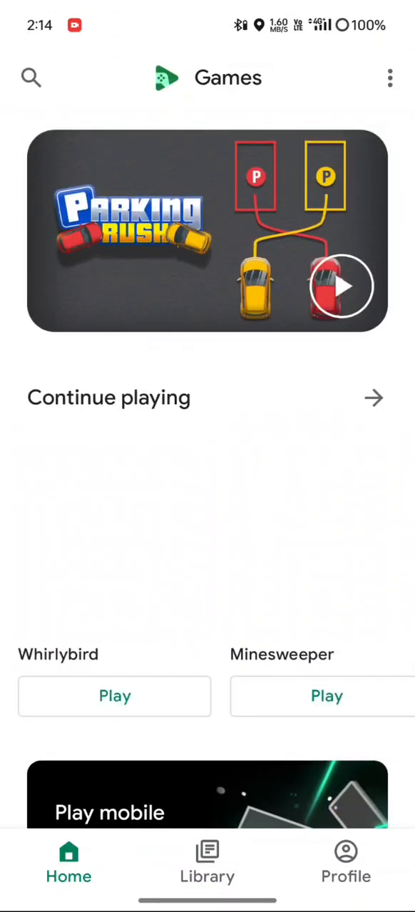
{"action": "scroll", "scroll_direction": "down", "scroll_amount": 3}
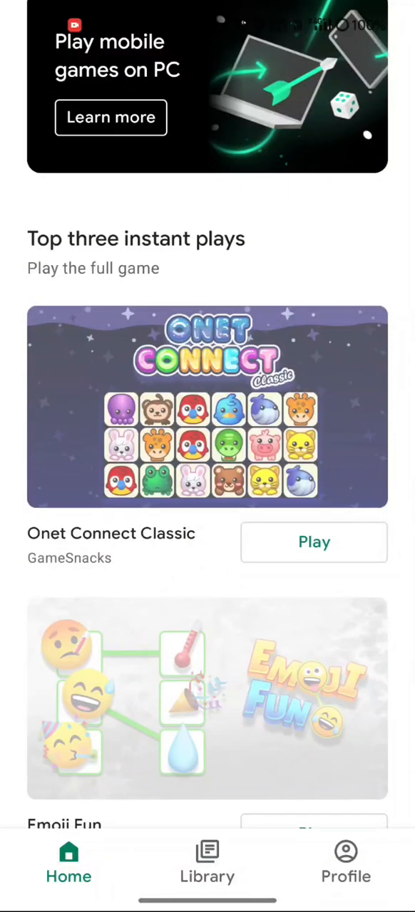